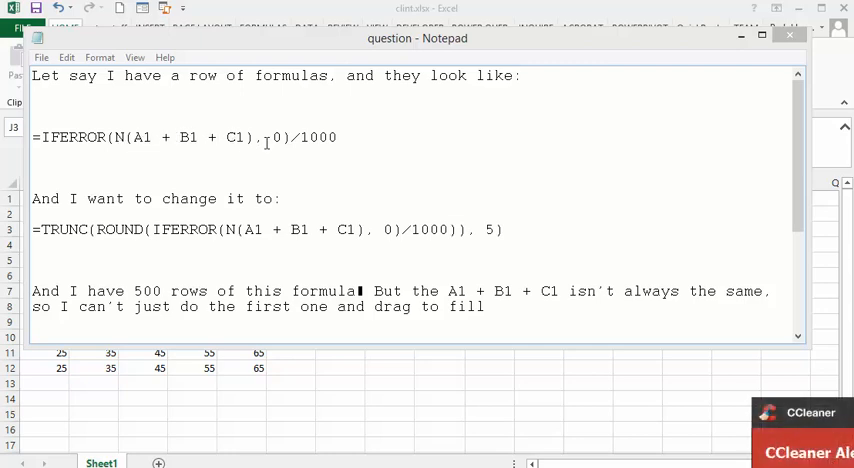
pyautogui.moveTo(325, 137)
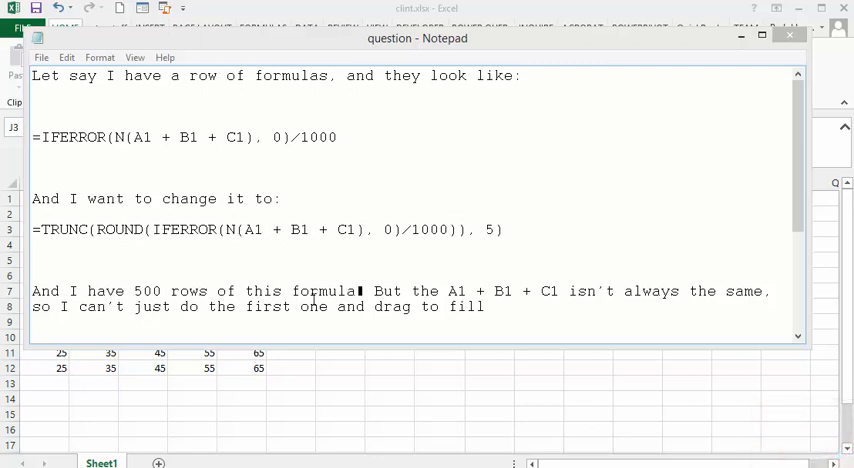
pyautogui.moveTo(440, 291)
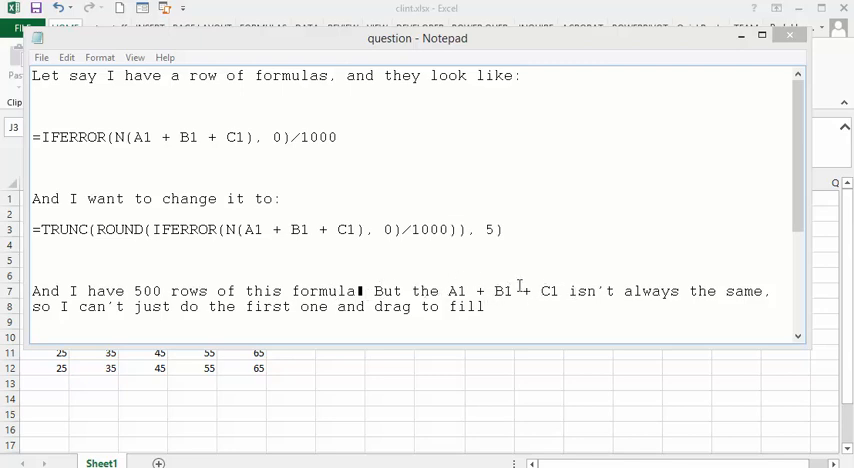
pyautogui.moveTo(520, 267)
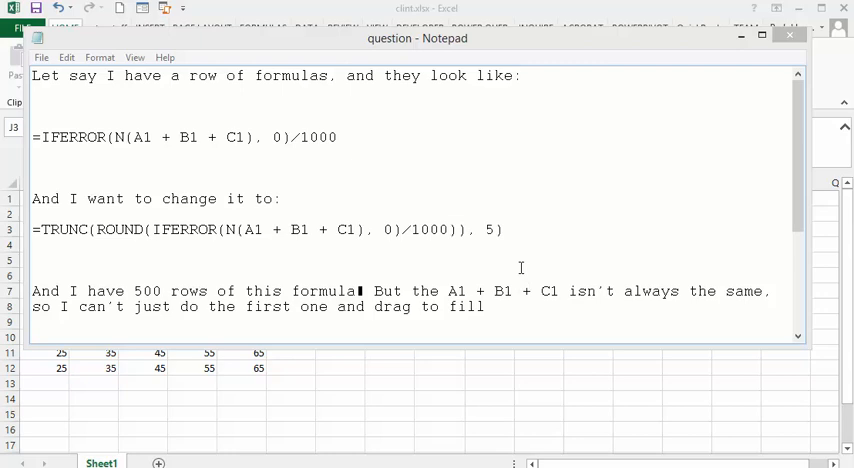
pyautogui.moveTo(359, 381)
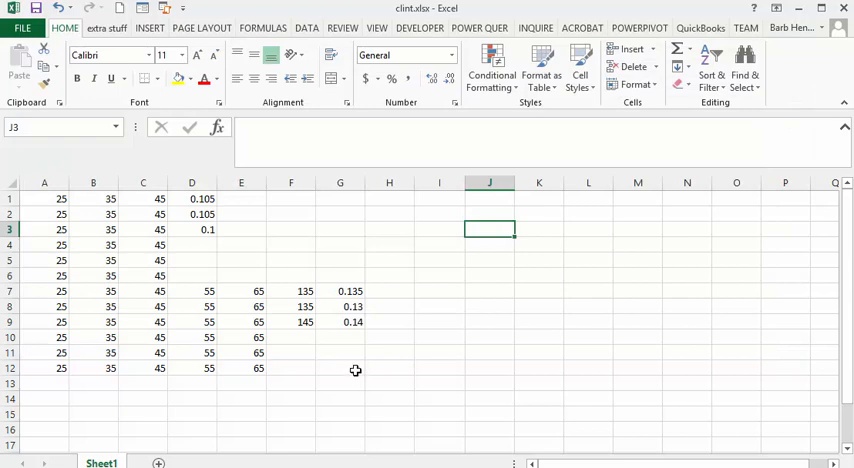
pyautogui.moveTo(199, 202)
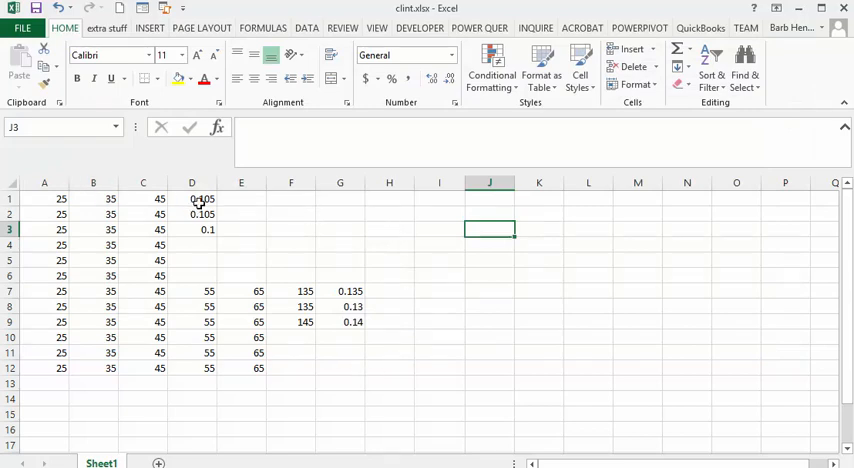
# Select D1 to view its =IFERROR(N(A1+B1+C1),0)/1000 formula returning 0.105
pyautogui.click(191, 198)
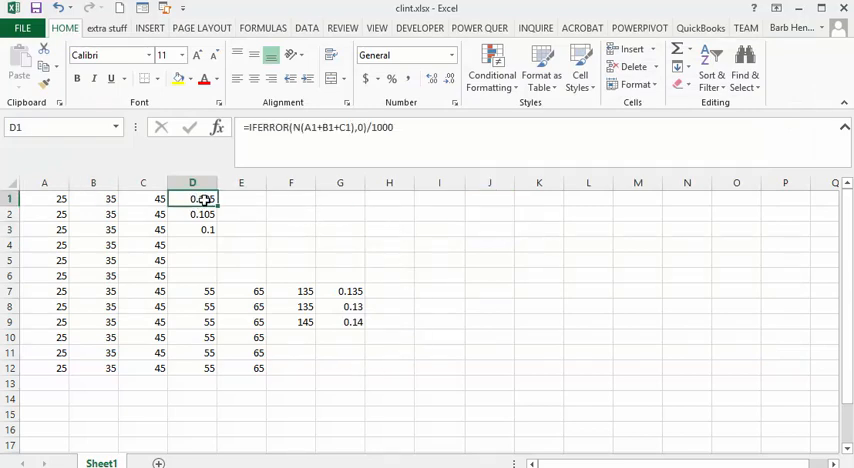
pyautogui.moveTo(255, 133)
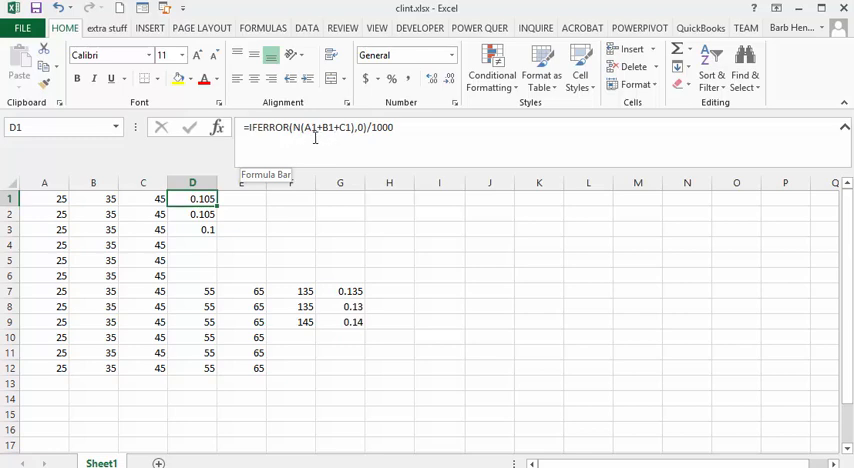
pyautogui.moveTo(356, 173)
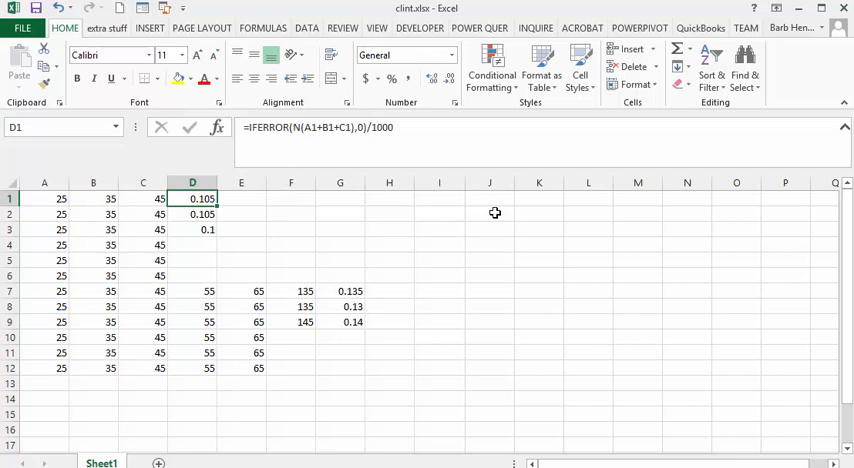
pyautogui.click(489, 214)
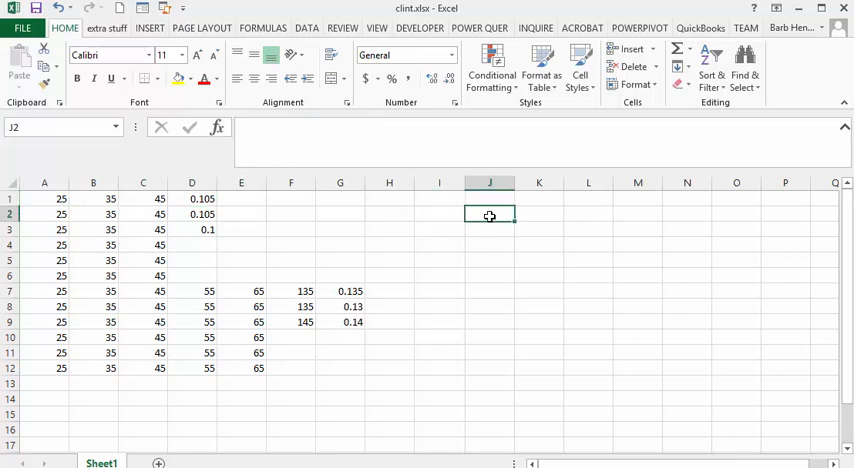
pyautogui.write('25-')
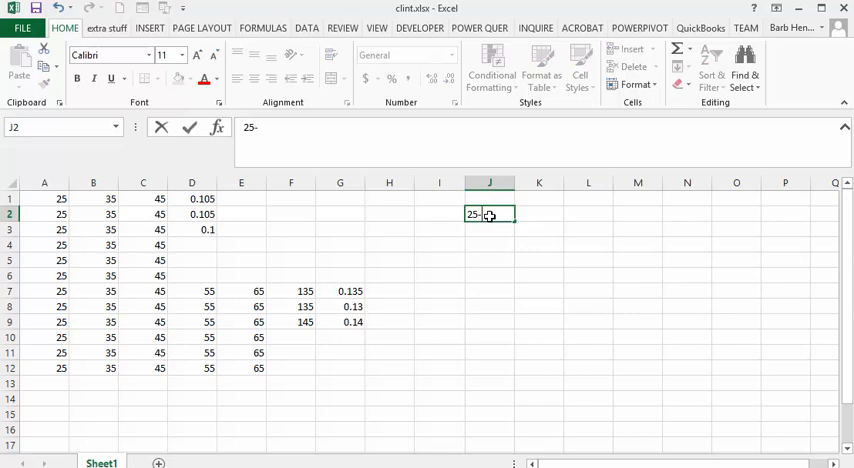
pyautogui.write('aug')
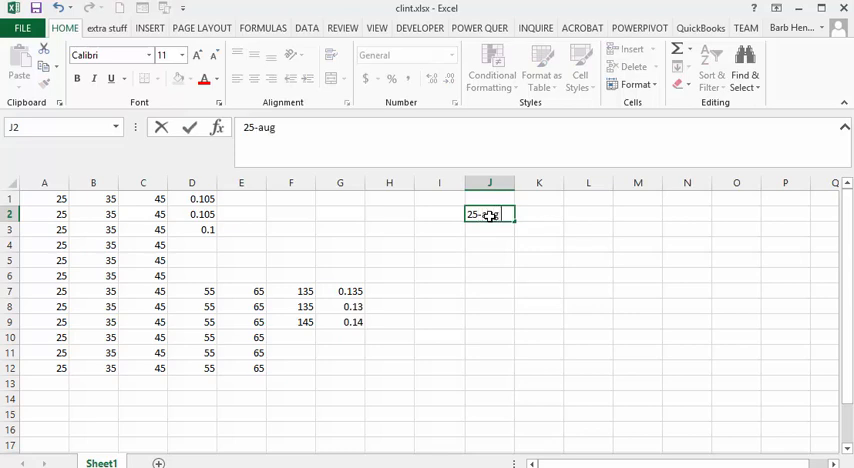
pyautogui.write('20')
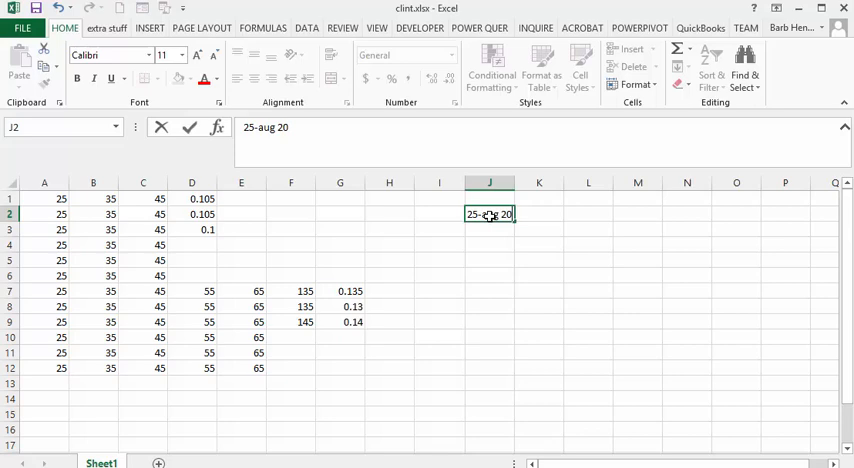
pyautogui.write('18')
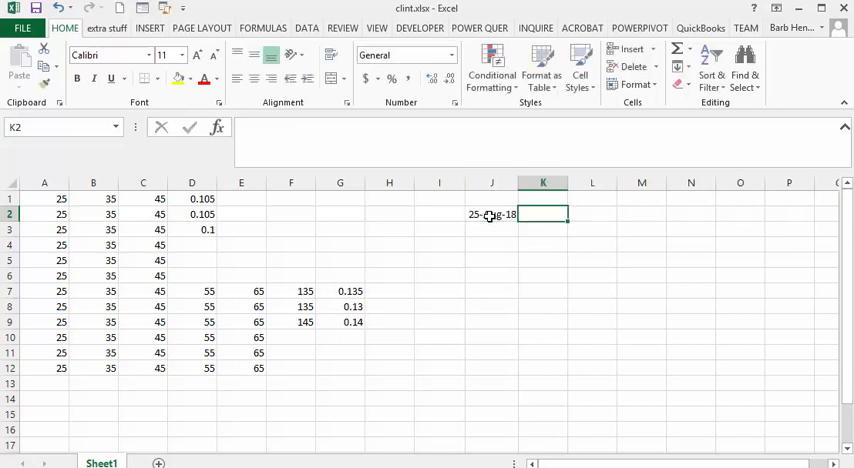
pyautogui.write('=')
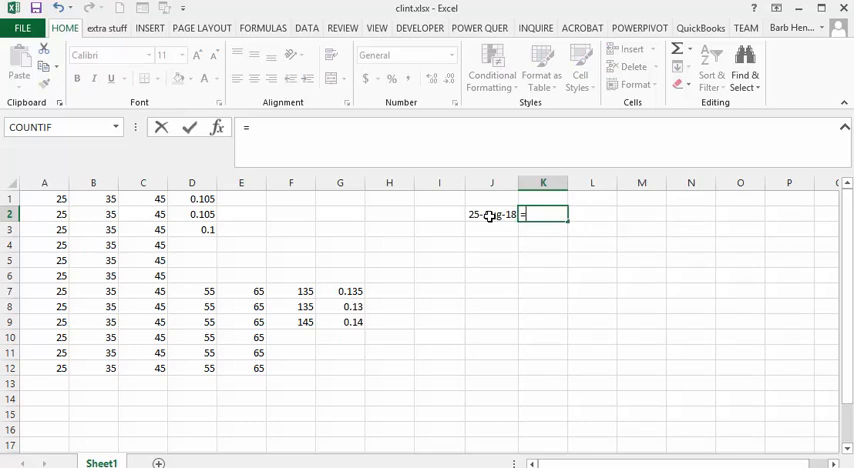
pyautogui.write('n(')
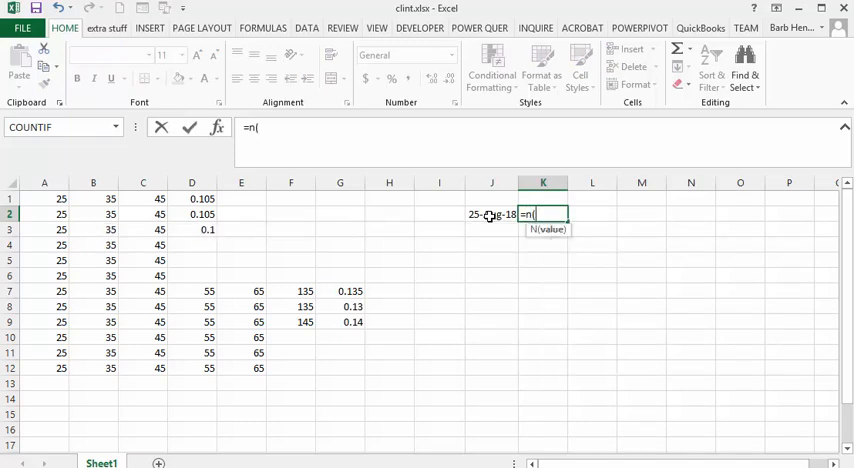
pyautogui.click(491, 214)
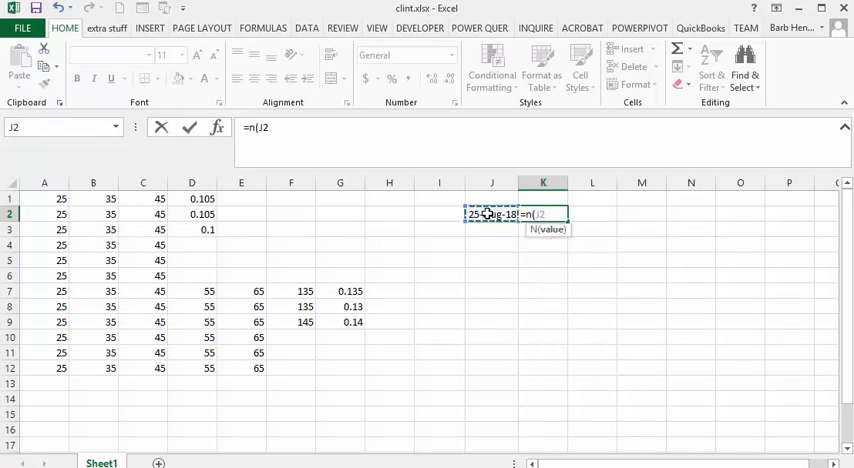
pyautogui.write(')')
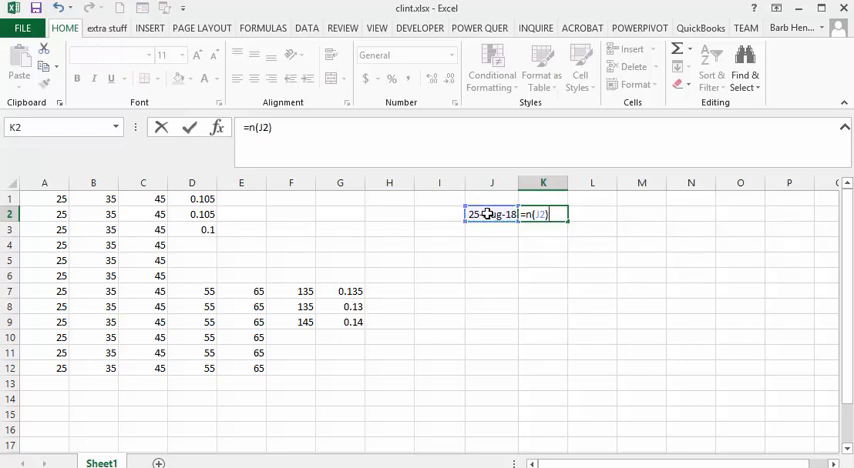
pyautogui.press('Return')
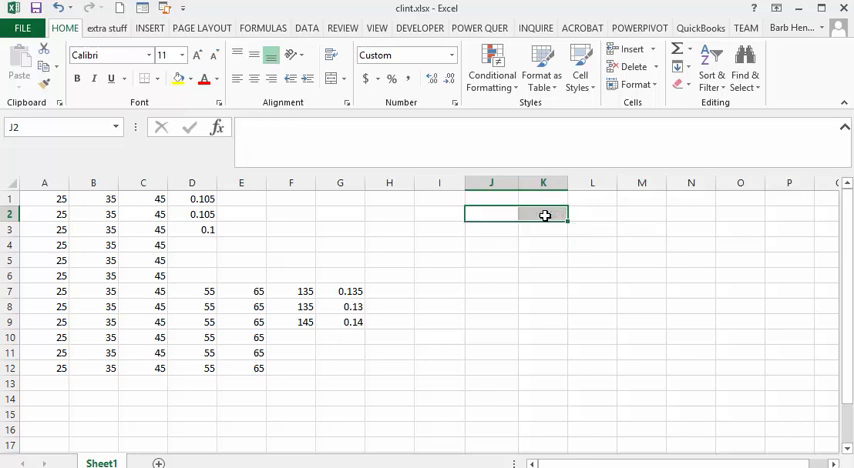
pyautogui.click(191, 214)
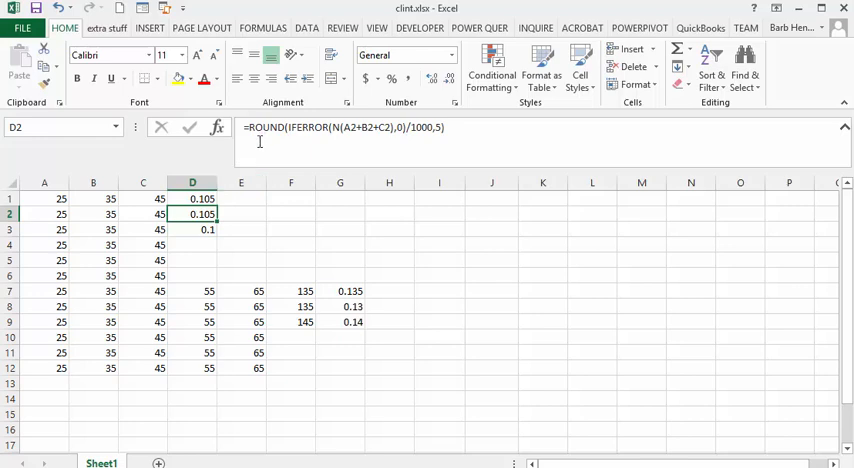
pyautogui.moveTo(375, 139)
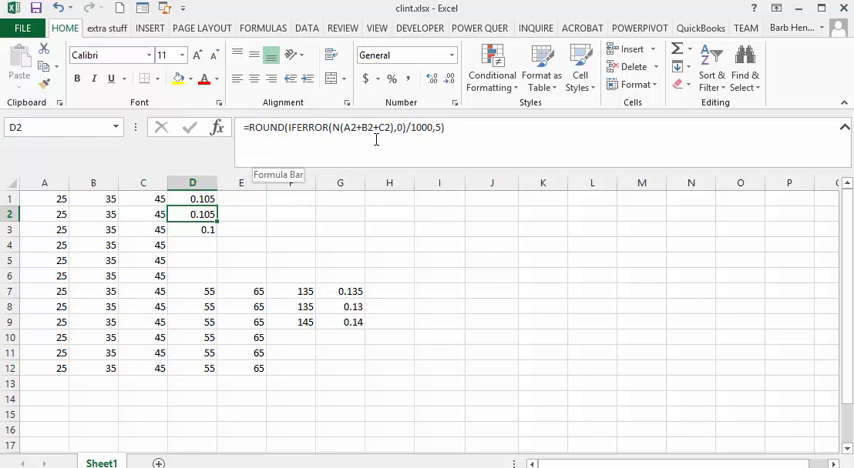
pyautogui.moveTo(425, 135)
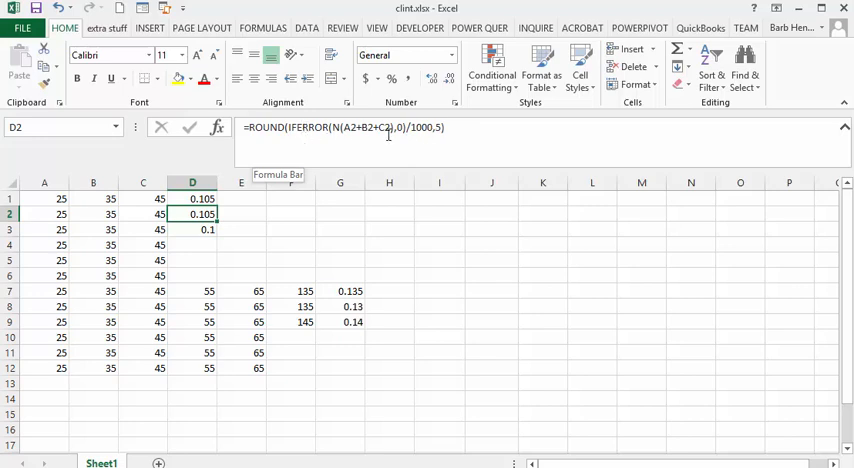
pyautogui.moveTo(66, 230)
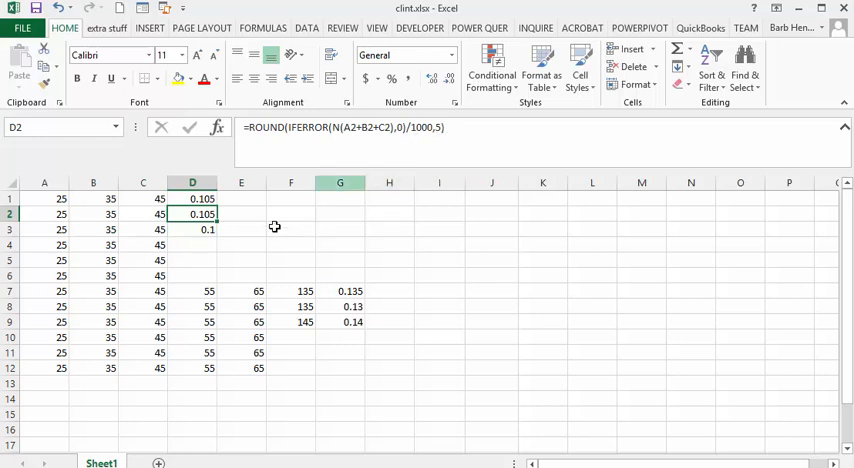
pyautogui.click(192, 229)
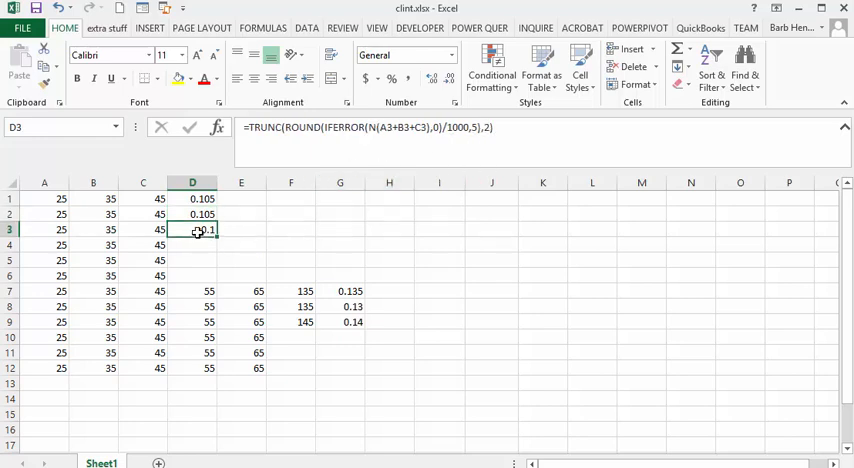
pyautogui.moveTo(268, 141)
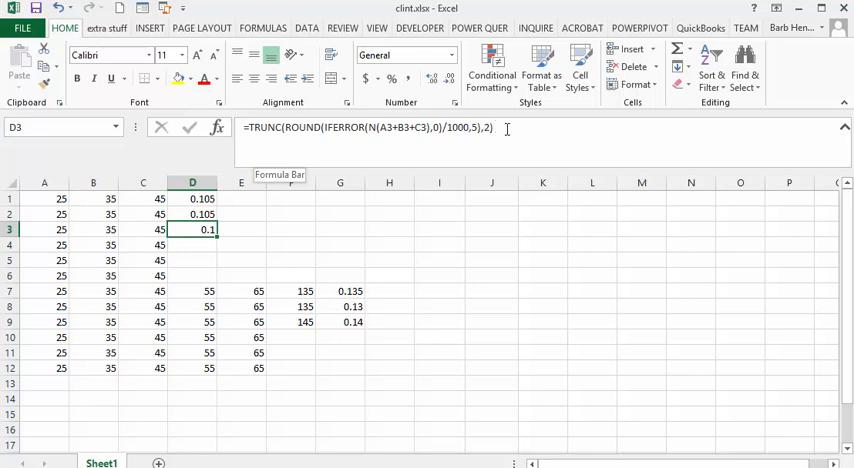
pyautogui.moveTo(517, 187)
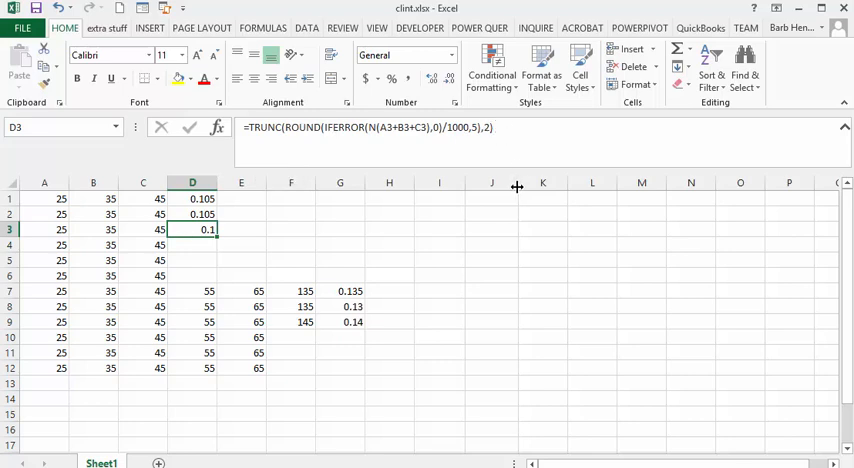
pyautogui.moveTo(219, 302)
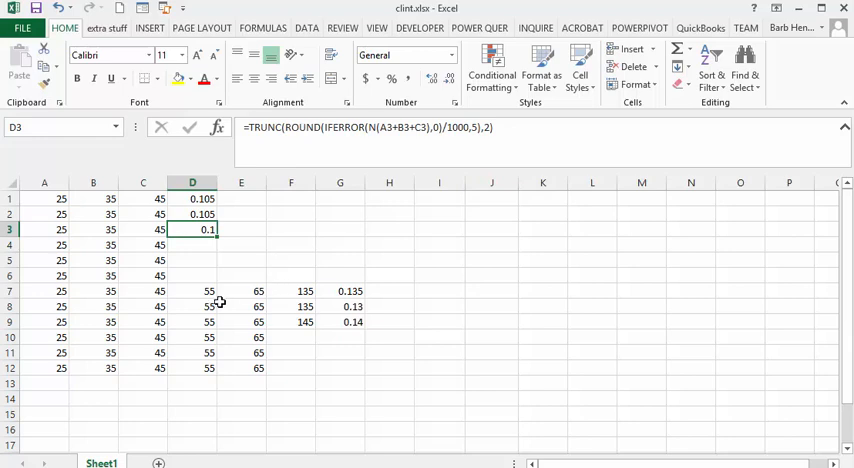
pyautogui.click(241, 291)
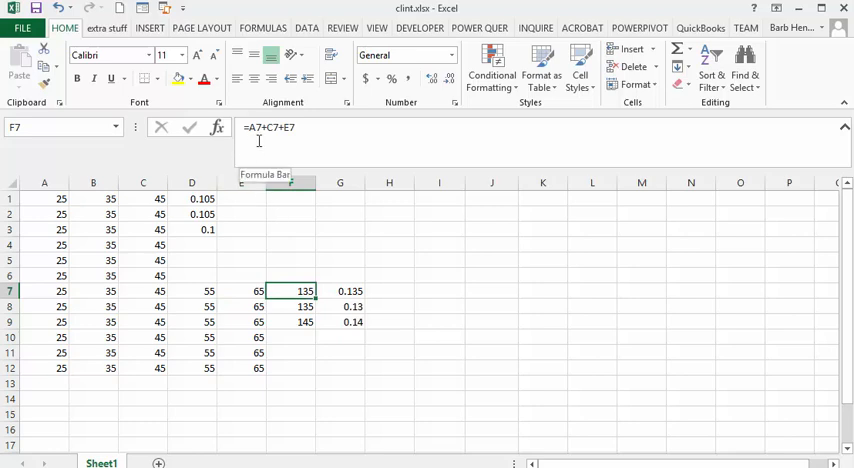
pyautogui.moveTo(347, 275)
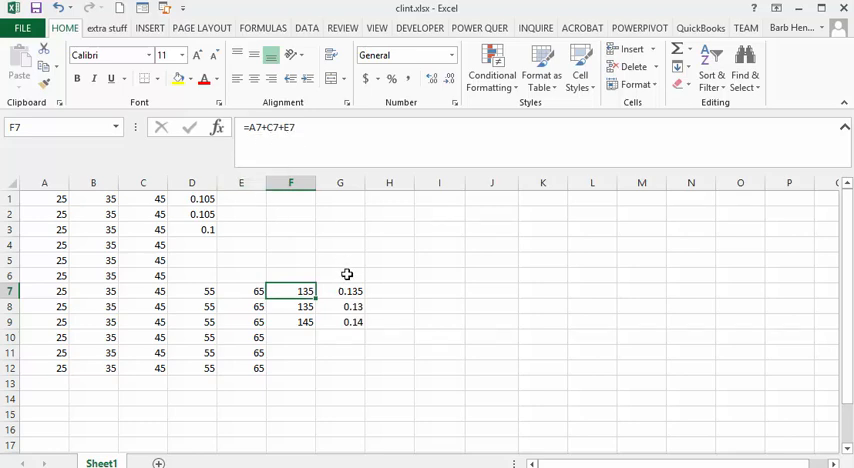
pyautogui.click(290, 306)
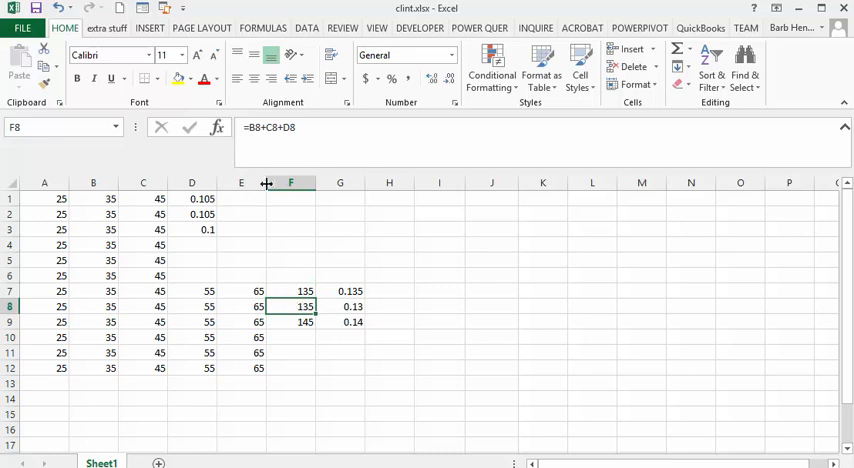
pyautogui.moveTo(288, 145)
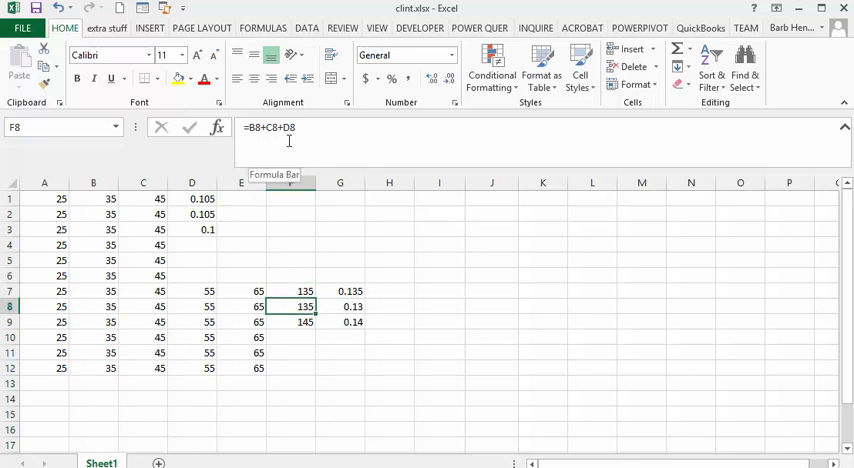
pyautogui.moveTo(318, 341)
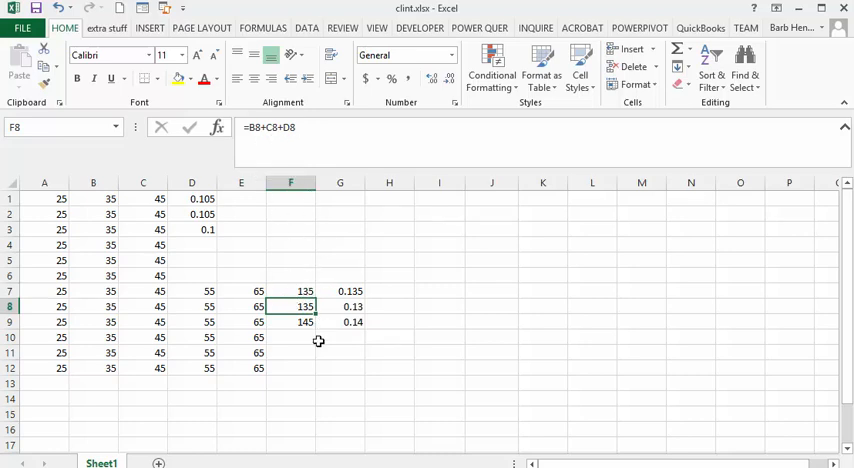
pyautogui.click(290, 321)
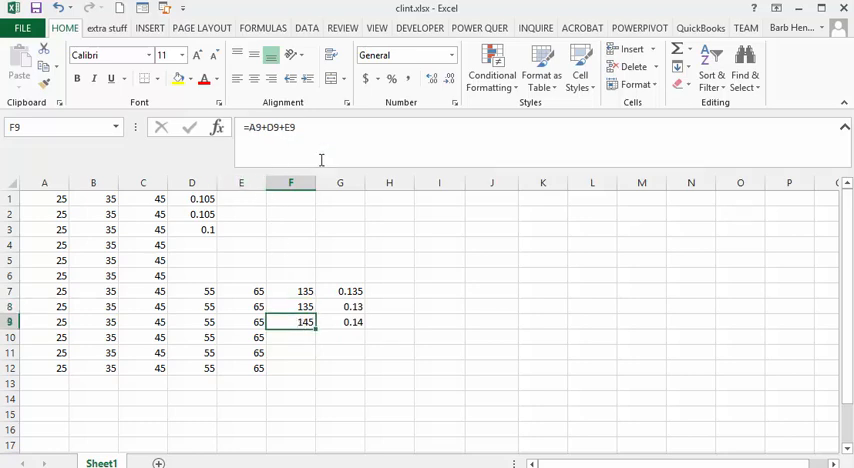
pyautogui.moveTo(317, 385)
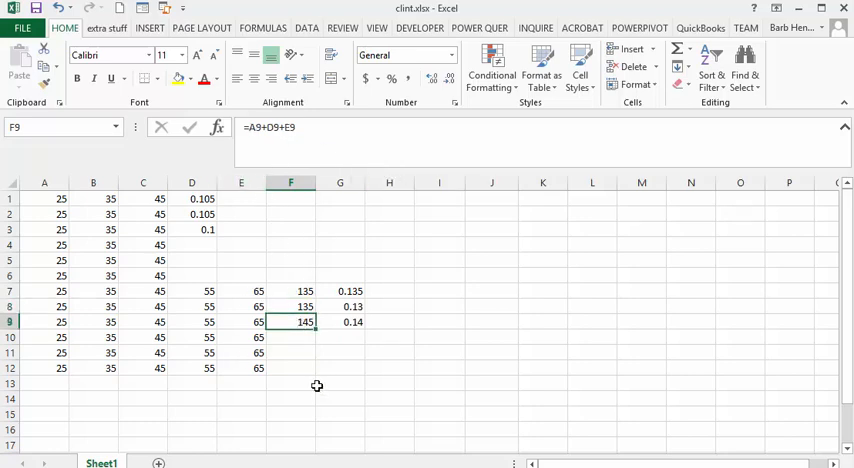
pyautogui.moveTo(298, 307)
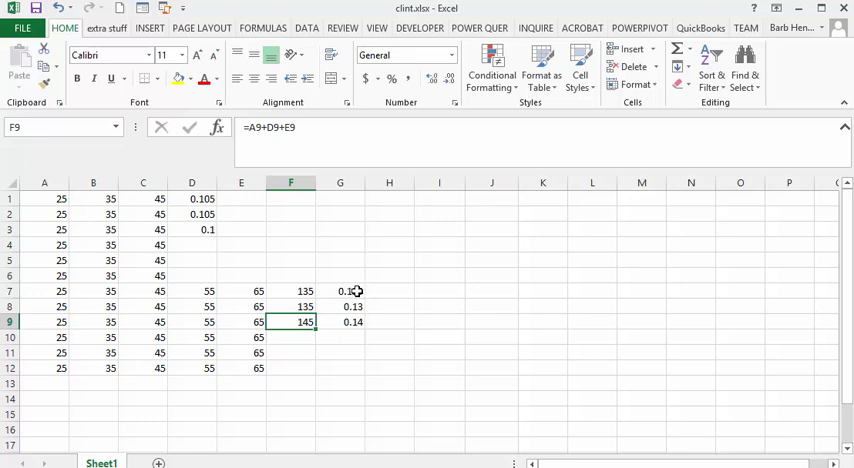
pyautogui.click(340, 291)
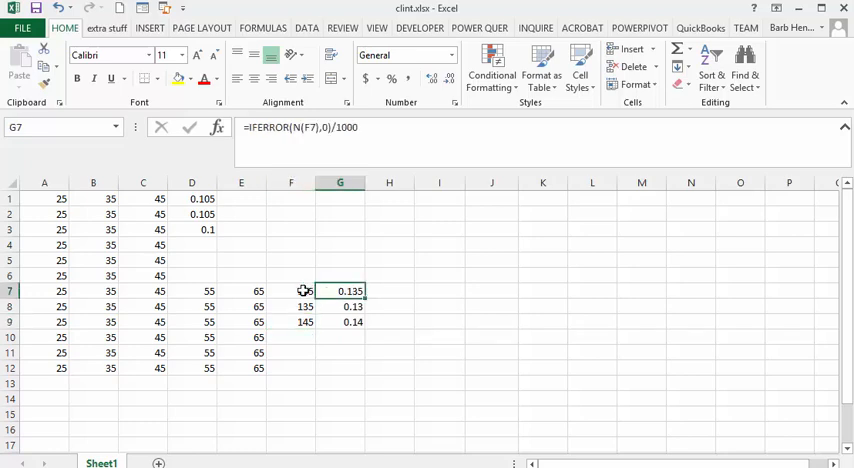
pyautogui.click(291, 291)
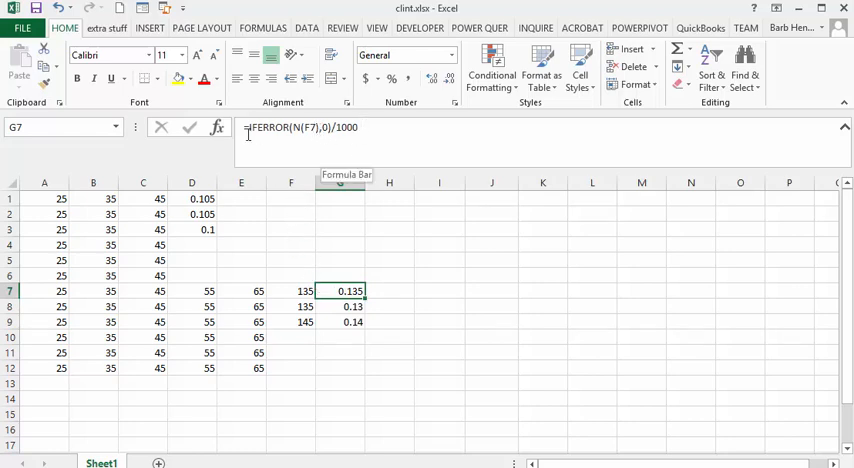
pyautogui.click(360, 127)
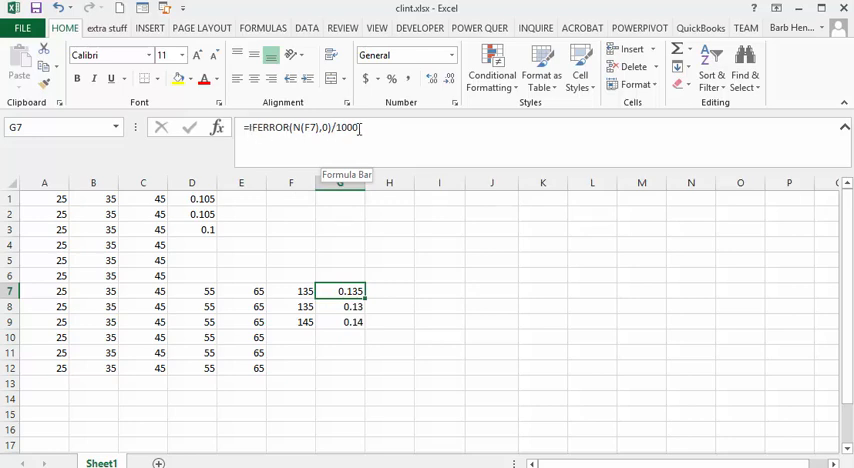
pyautogui.click(340, 306)
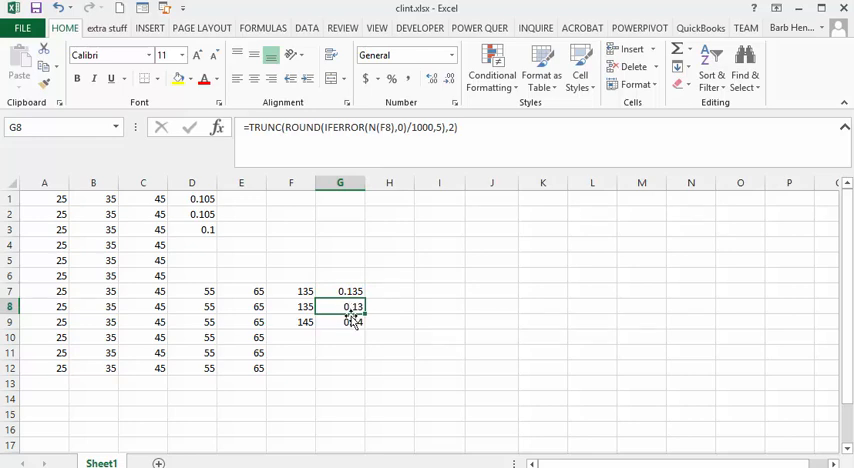
pyautogui.click(340, 321)
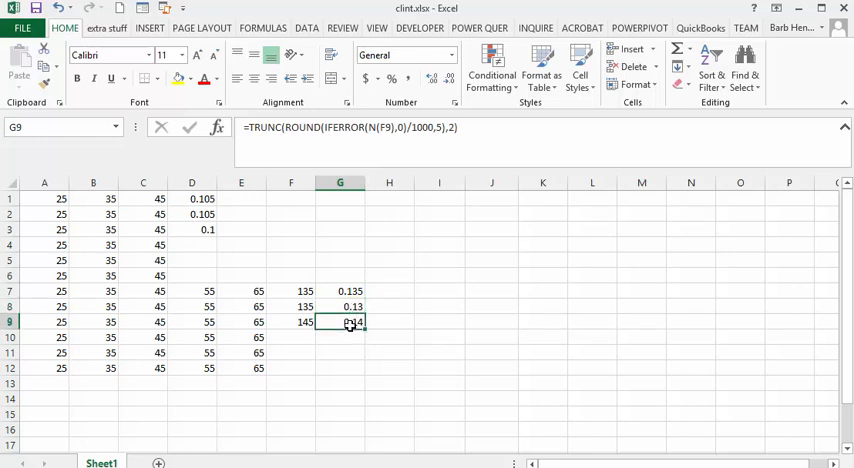
pyautogui.click(340, 306)
pyautogui.write('=A10+B10+')
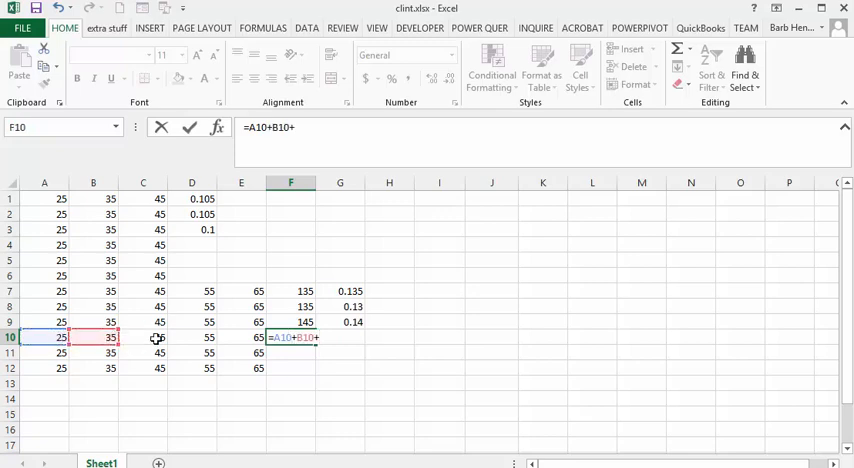
# Complete =A10+B10+C10 in F10, accepting Excel's formula correction to get 105
pyautogui.click(142, 337)
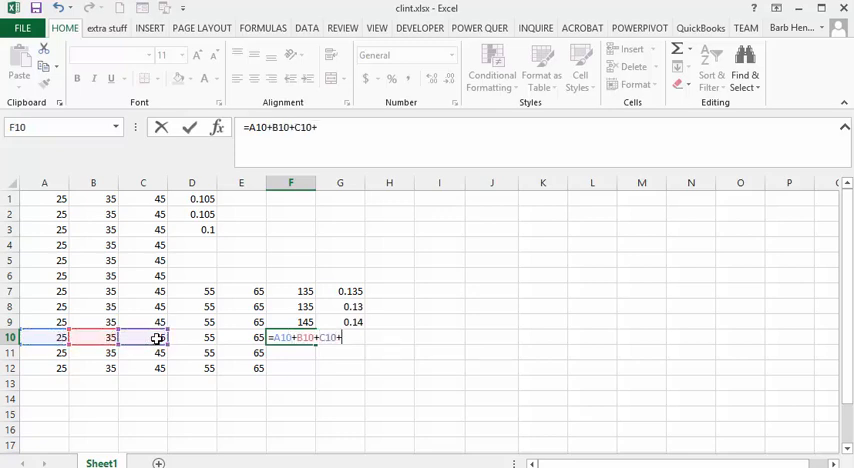
pyautogui.press('Return')
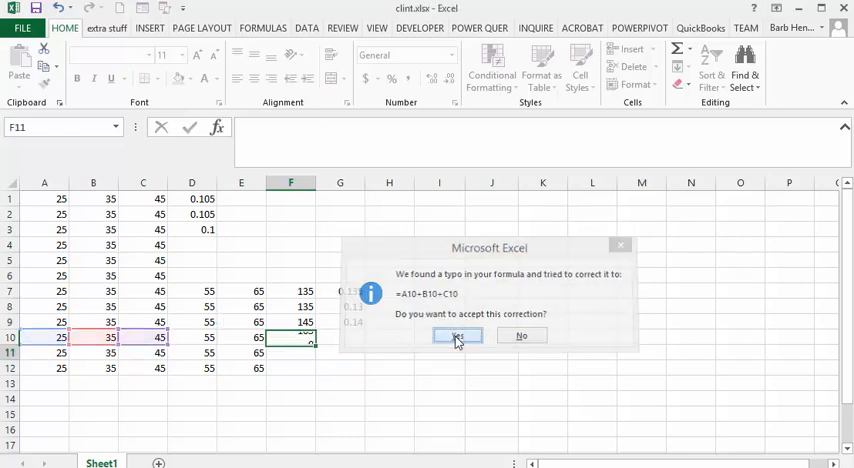
pyautogui.click(457, 335)
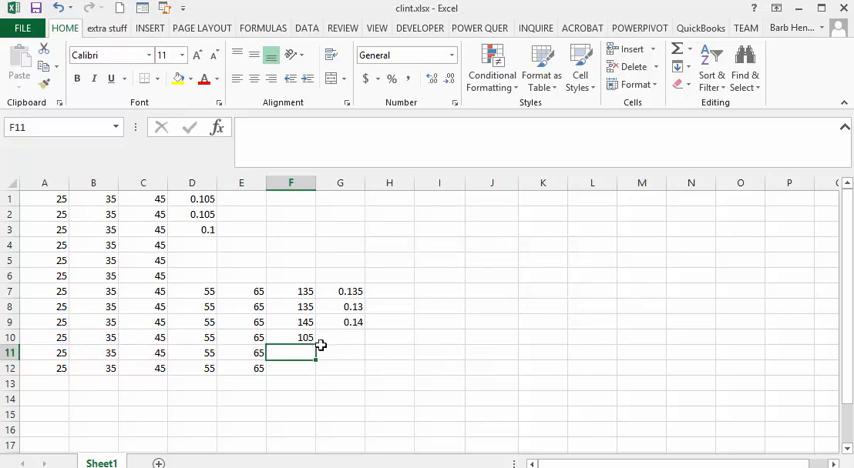
pyautogui.click(340, 321)
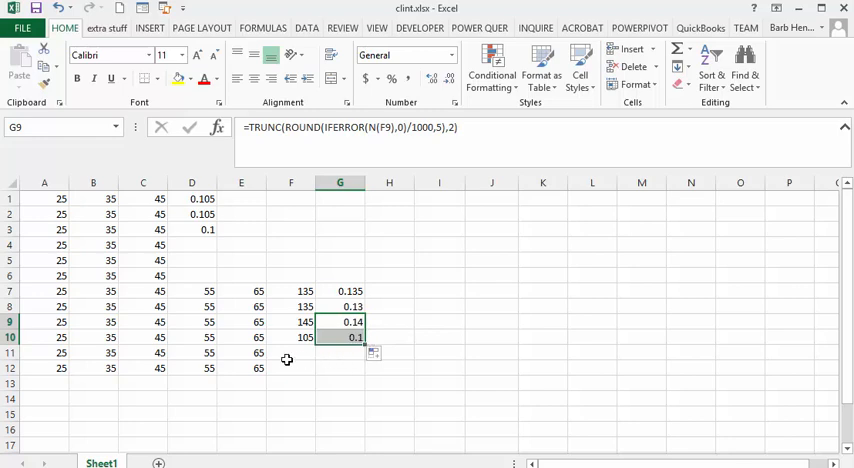
# Finish filling G10 with the TRUNC(ROUND) formula, showing 0.1 beside the 105 sum
pyautogui.click(290, 352)
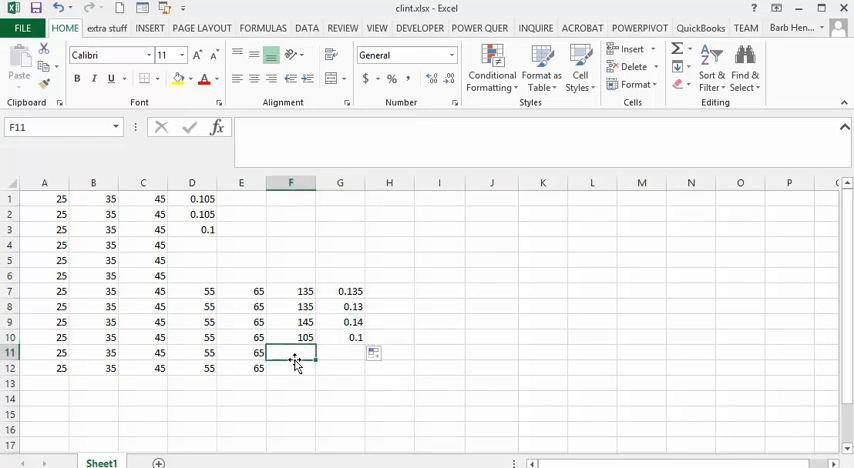